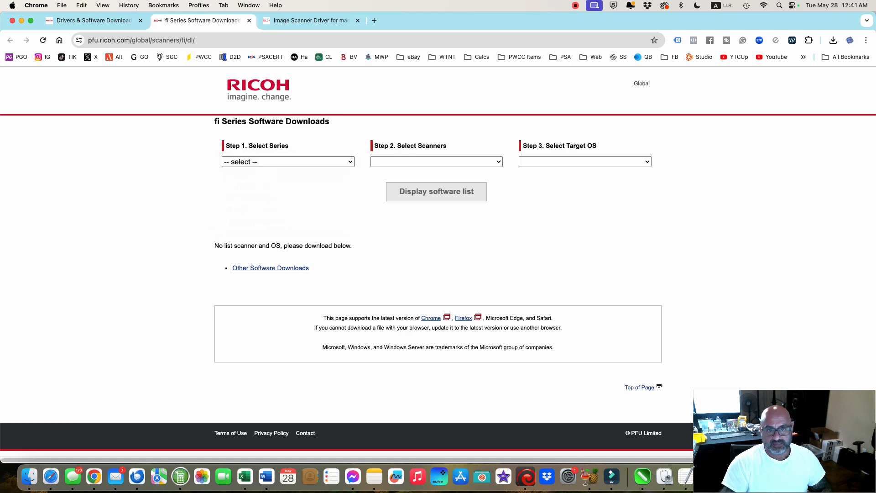
Select fi-8000 Series, the fi-8170 / fi-8270 model, and macOS Sonoma 14 as download criteria
{"action": "left_click", "coordinate": [436, 161]}
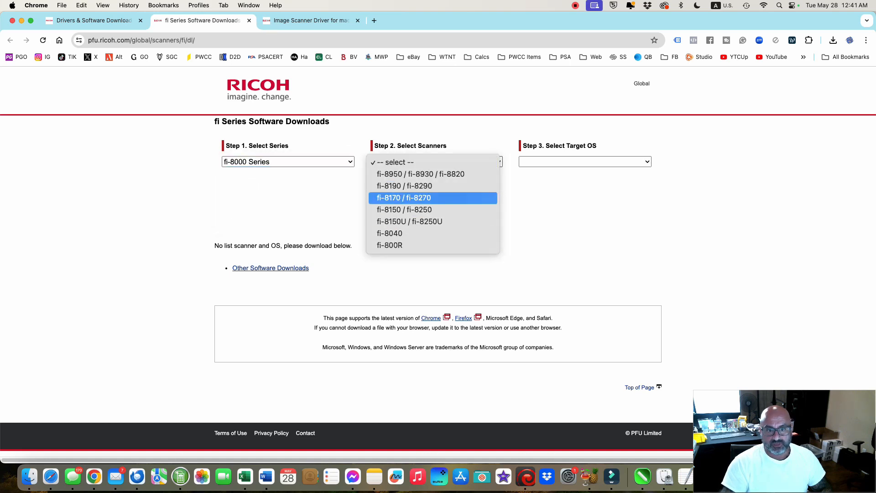
{"action": "left_click", "coordinate": [405, 197]}
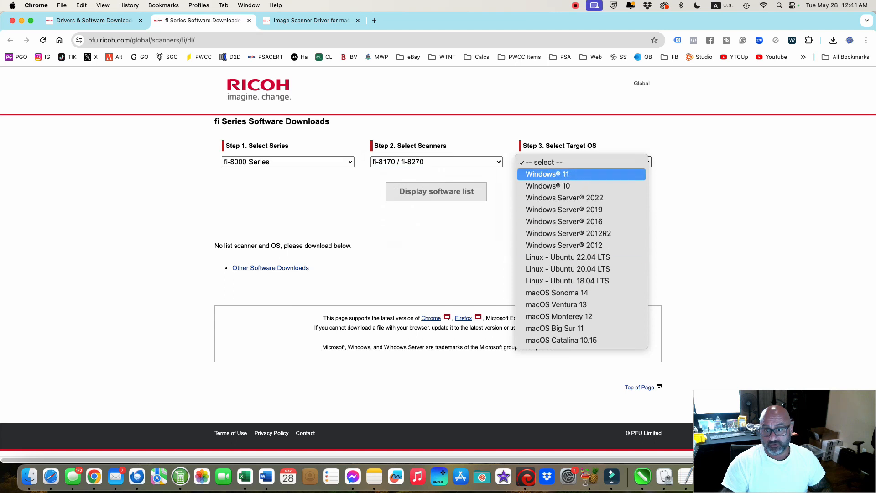
{"action": "left_click", "coordinate": [546, 174]}
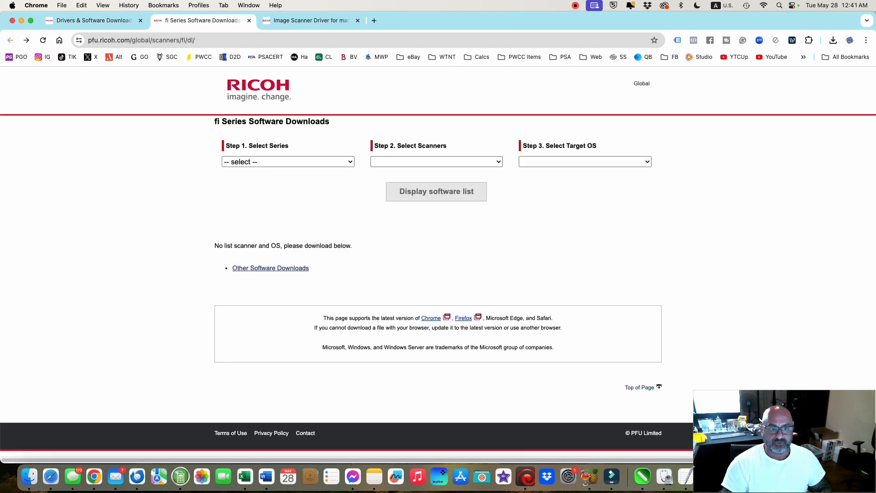
{"action": "left_click", "coordinate": [436, 161]}
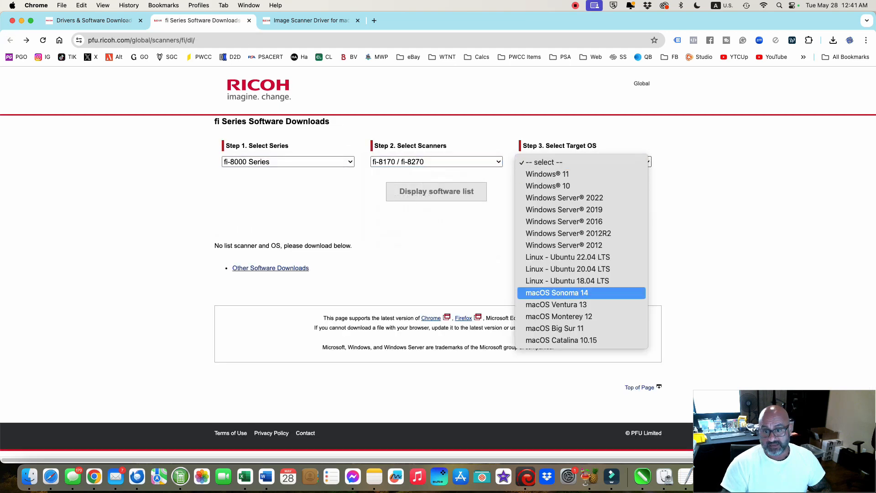
{"action": "left_click", "coordinate": [556, 292]}
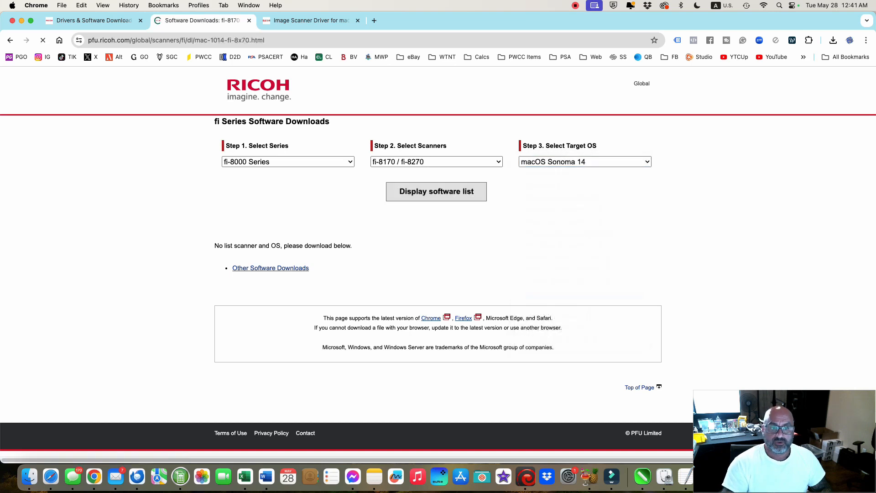
List the available software and open the Image Scanner Driver for macOS 2.4.0 download page
{"action": "left_click", "coordinate": [436, 191]}
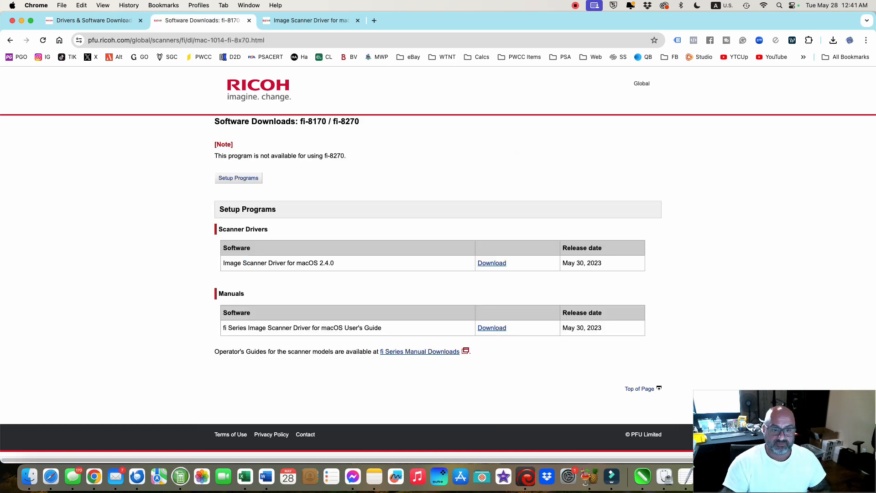
{"action": "left_click_drag", "start_coordinate": [237, 328], "coordinate": [382, 328]}
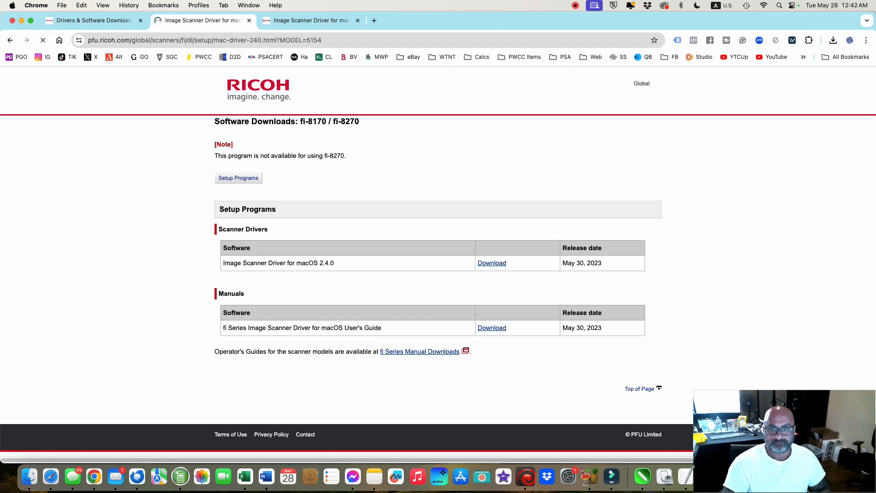
{"action": "left_click", "coordinate": [491, 263]}
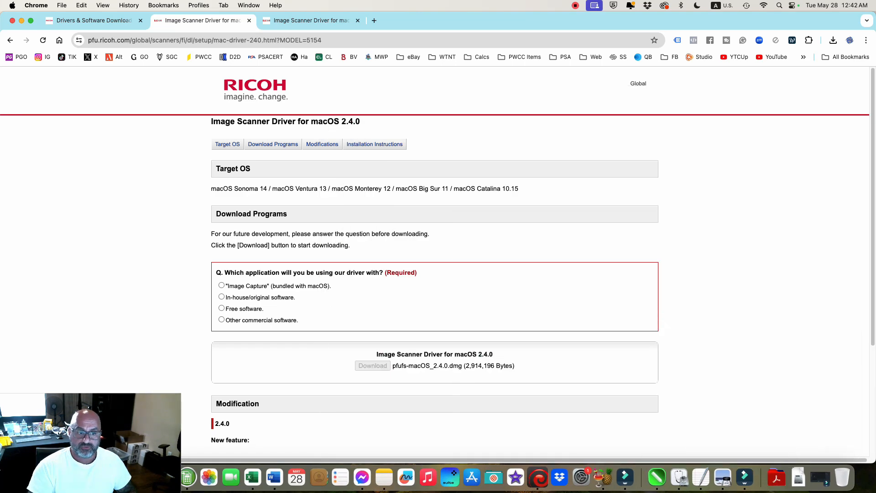
Answer Image Capture as the usage and download pfufs-macOS_2.4.0.dmg
{"action": "left_click", "coordinate": [221, 285]}
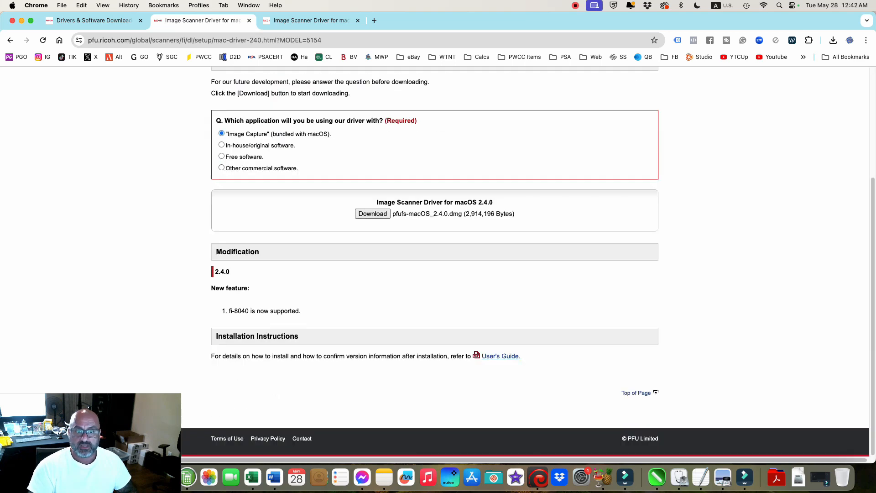
{"action": "left_click", "coordinate": [372, 214]}
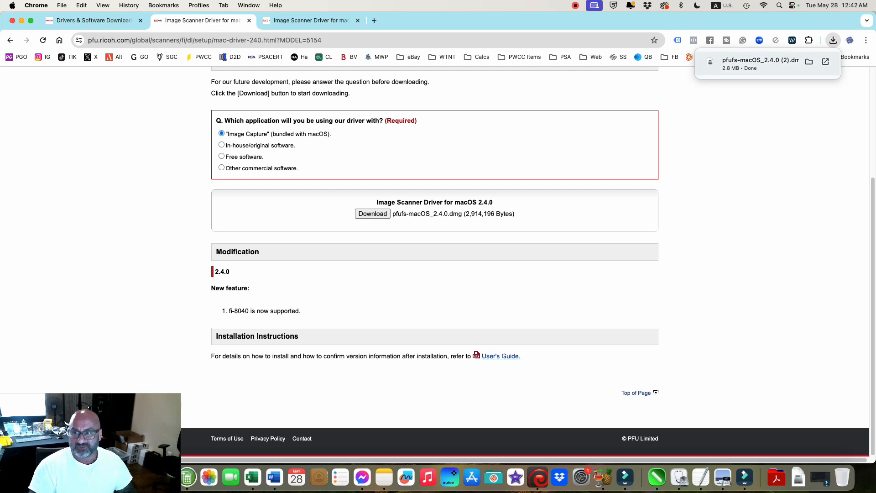
Open the pfufs-macOS_2.4.0 disk image and launch its installer package
{"action": "left_click", "coordinate": [759, 63]}
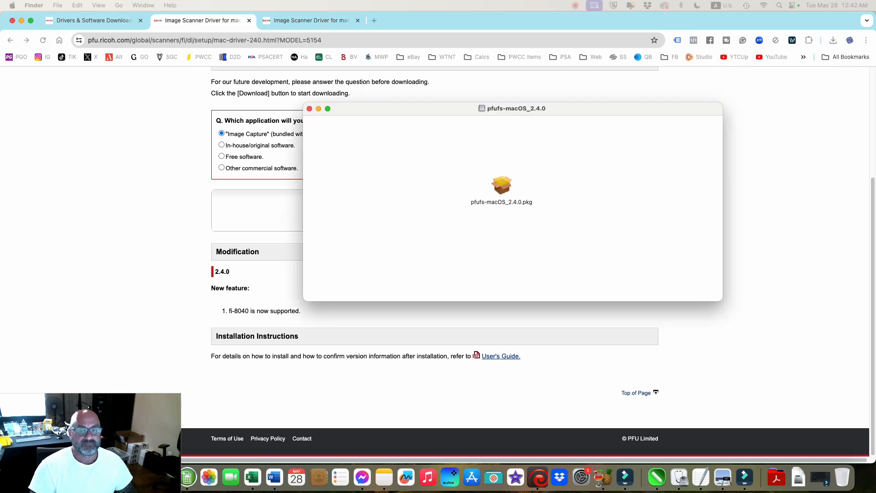
{"action": "left_click_drag", "start_coordinate": [515, 108], "coordinate": [468, 121]}
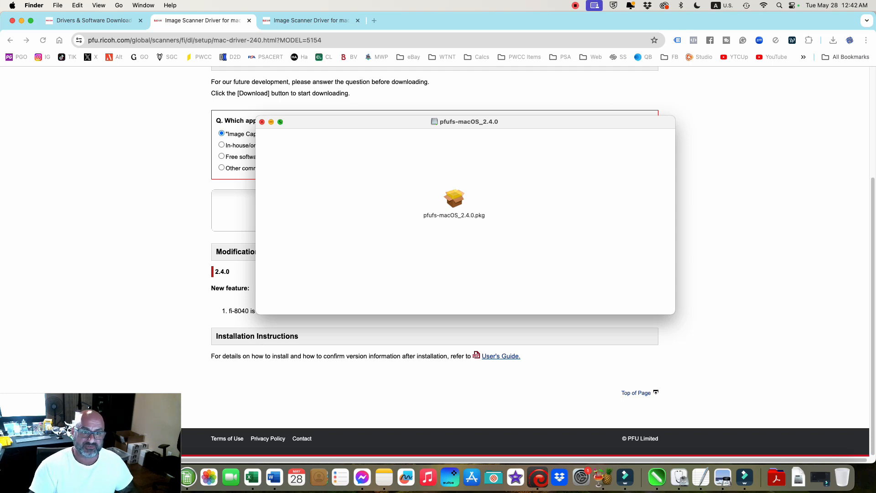
{"action": "left_click", "coordinate": [261, 121]}
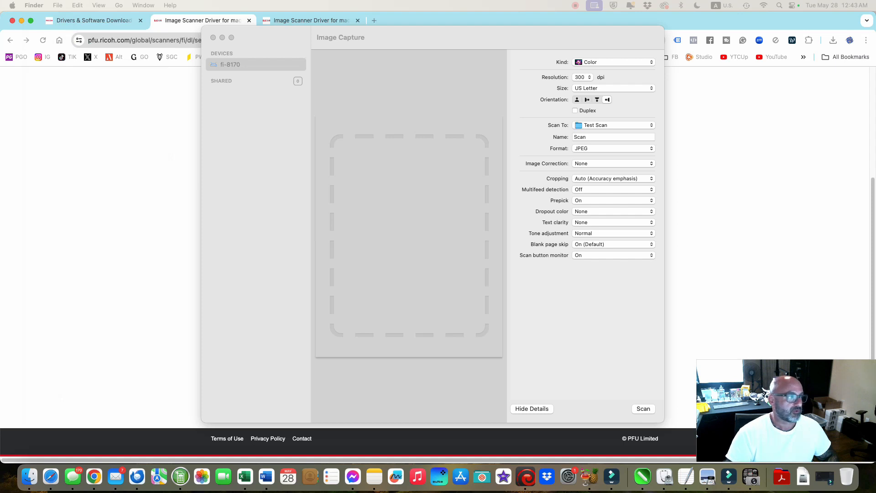
Keep Test Scan as destination and US Letter as page size, then choose another destination folder
{"action": "left_click", "coordinate": [613, 125]}
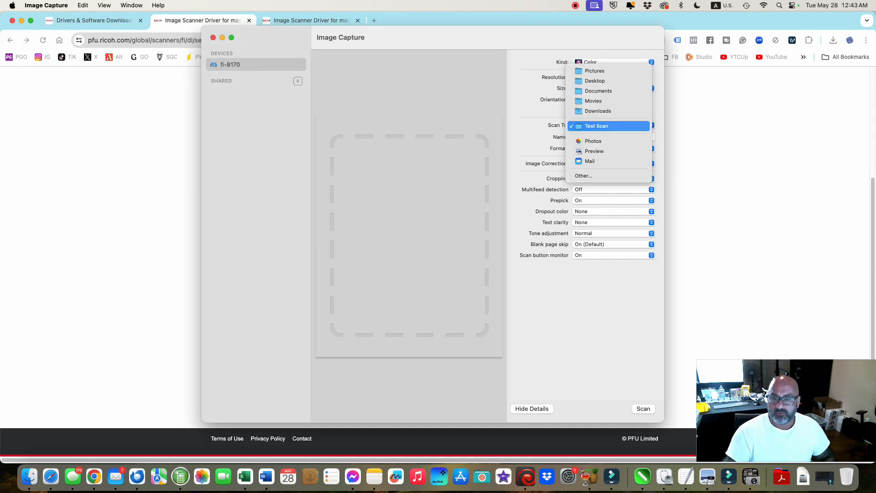
{"action": "left_click", "coordinate": [608, 125]}
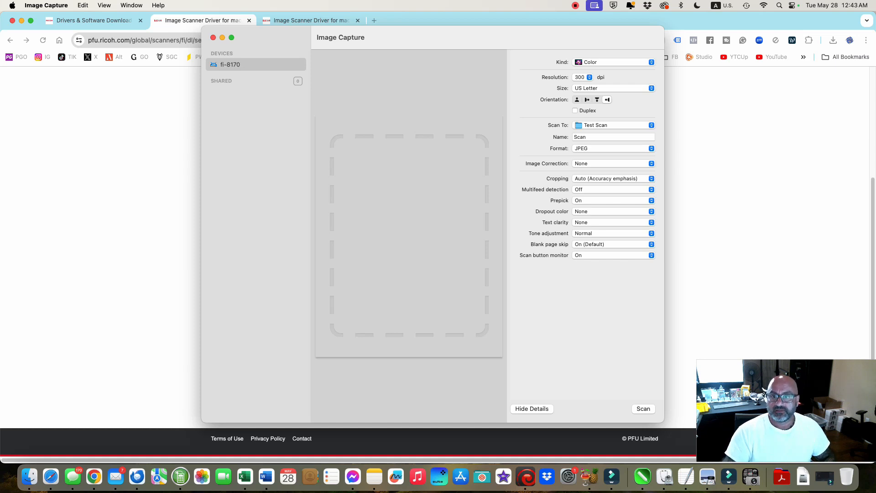
{"action": "left_click", "coordinate": [613, 88]}
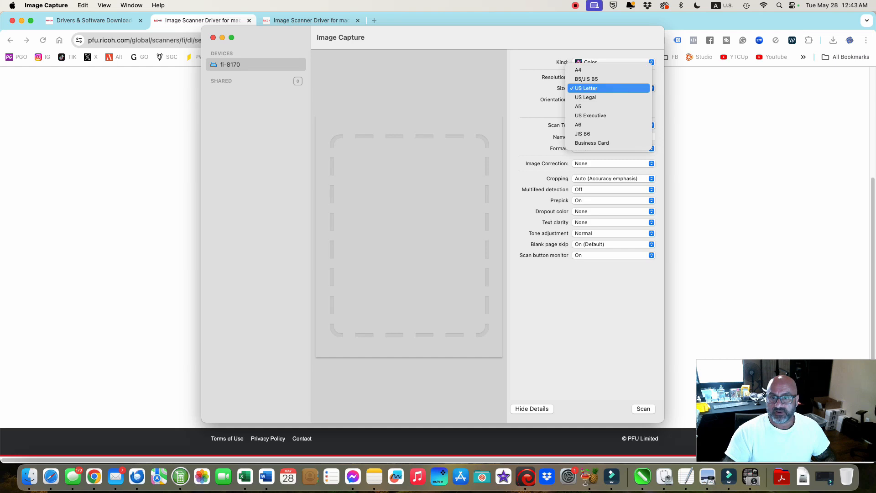
{"action": "left_click", "coordinate": [585, 87]}
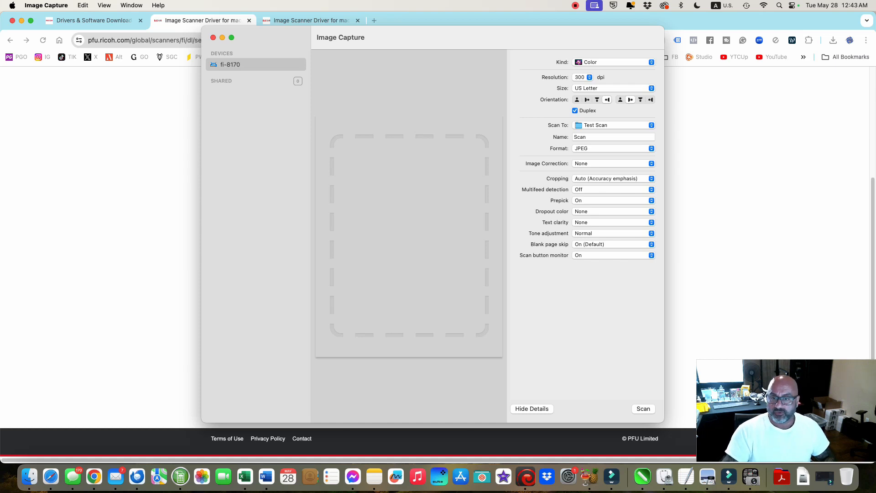
{"action": "left_click", "coordinate": [612, 125]}
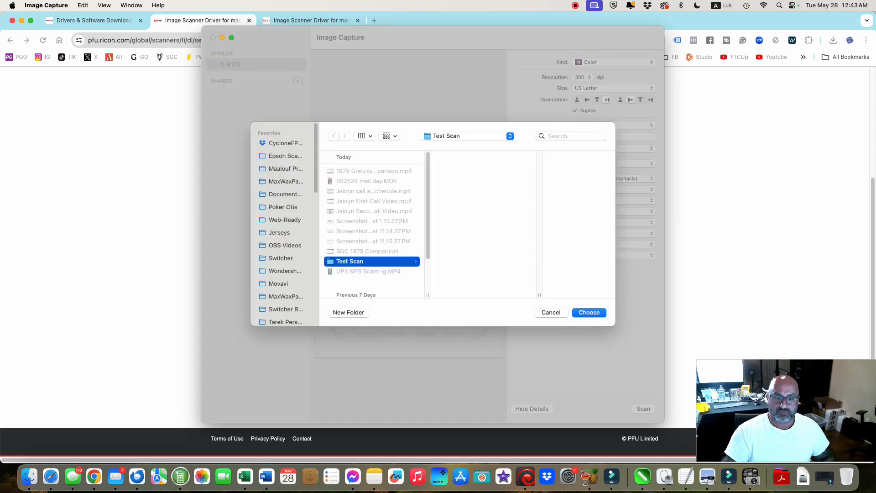
Choose the Test Scan folder in the folder dialog
{"action": "left_click", "coordinate": [589, 312]}
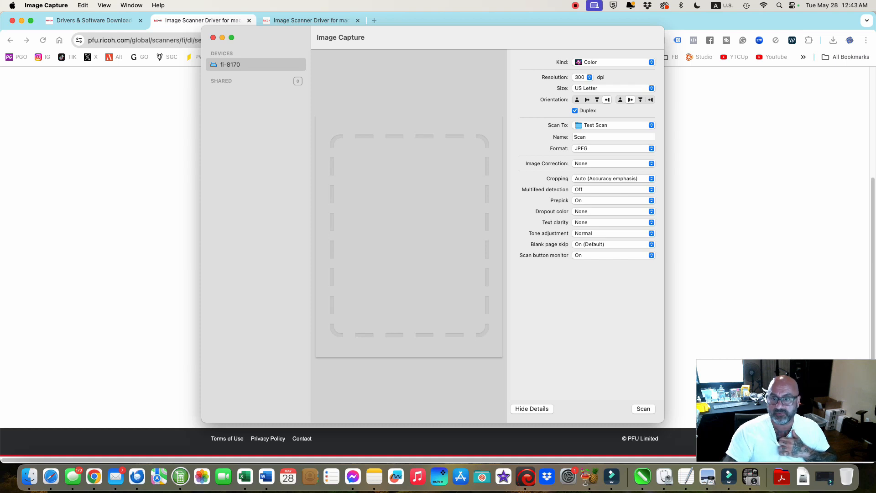
{"action": "mouse_move", "coordinate": [651, 178]}
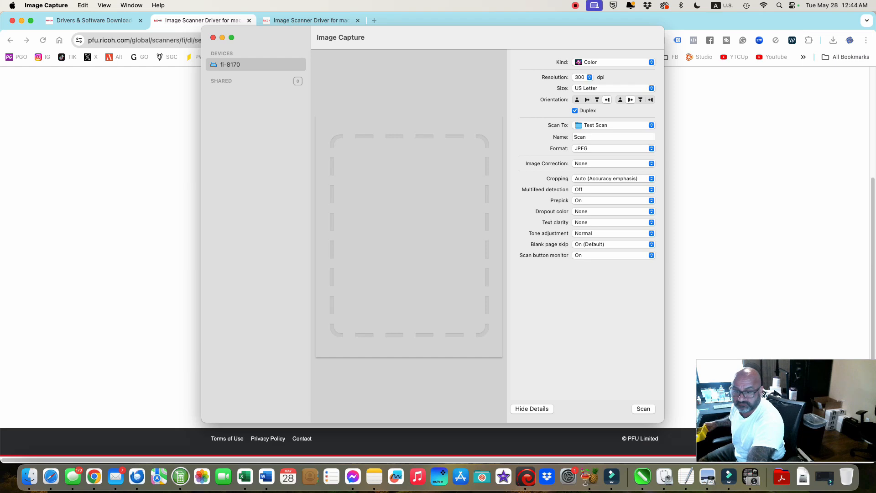
Scan the card stack into Scan.jpeg through Scan 15.jpeg and reveal them in Finder
{"action": "left_click", "coordinate": [643, 408]}
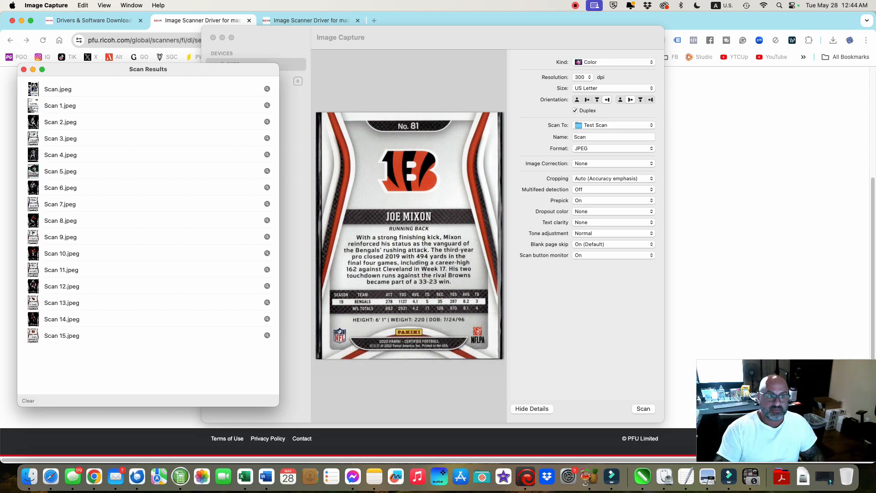
{"action": "left_click", "coordinate": [61, 122]}
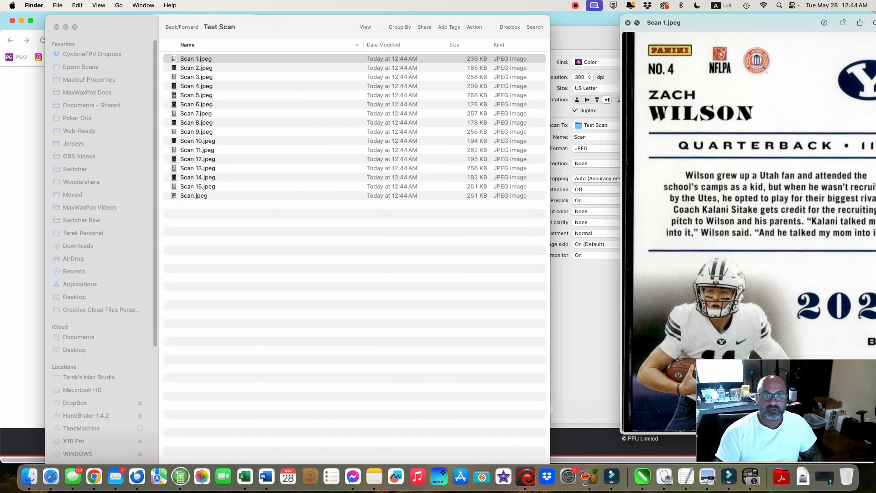
Rename Scan.jpeg to Scan 0.jpeg and preview Scans 1, 3, 4, 7, 13 and 15
{"action": "left_click", "coordinate": [196, 67]}
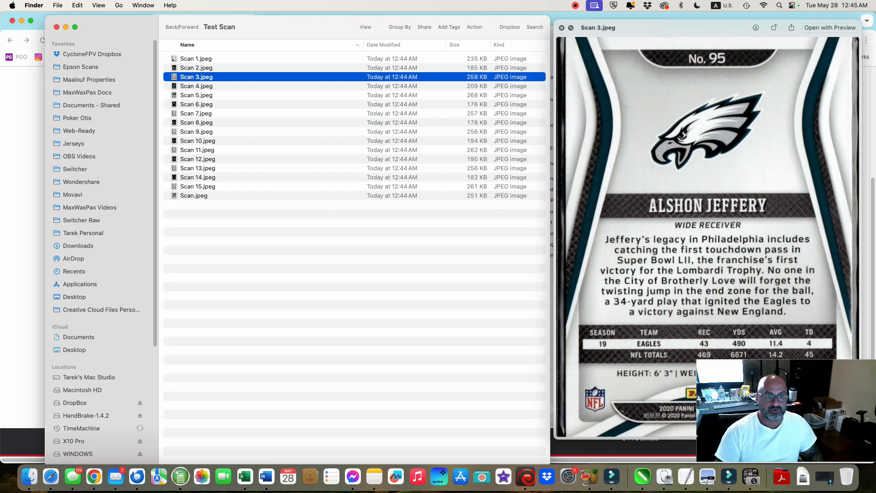
{"action": "left_click", "coordinate": [188, 195]}
{"action": "type", "text": " 0"}
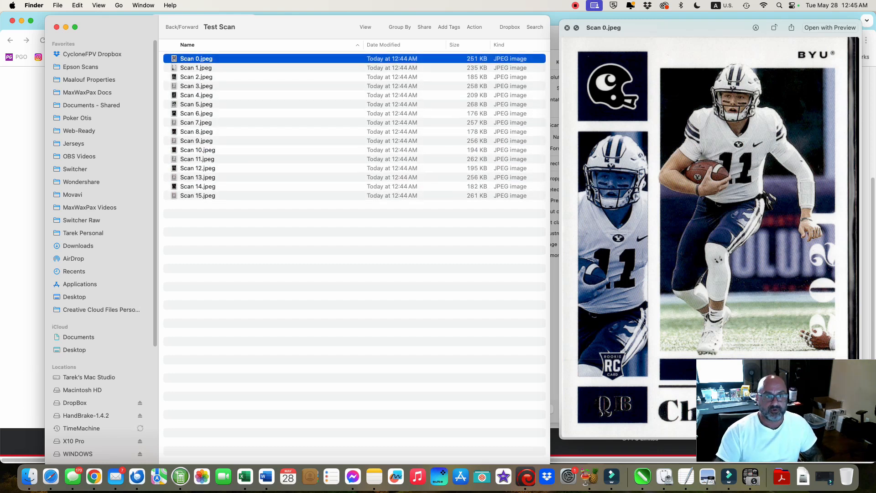
{"action": "left_click", "coordinate": [196, 67]}
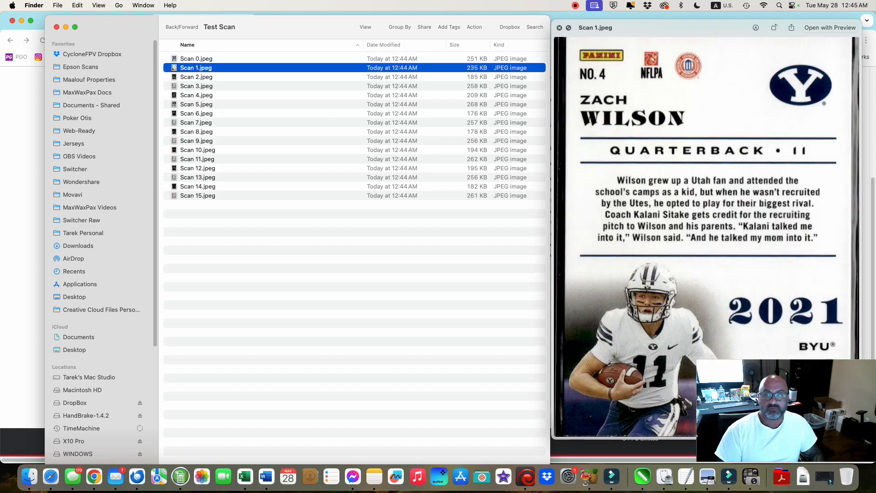
{"action": "left_click", "coordinate": [196, 95]}
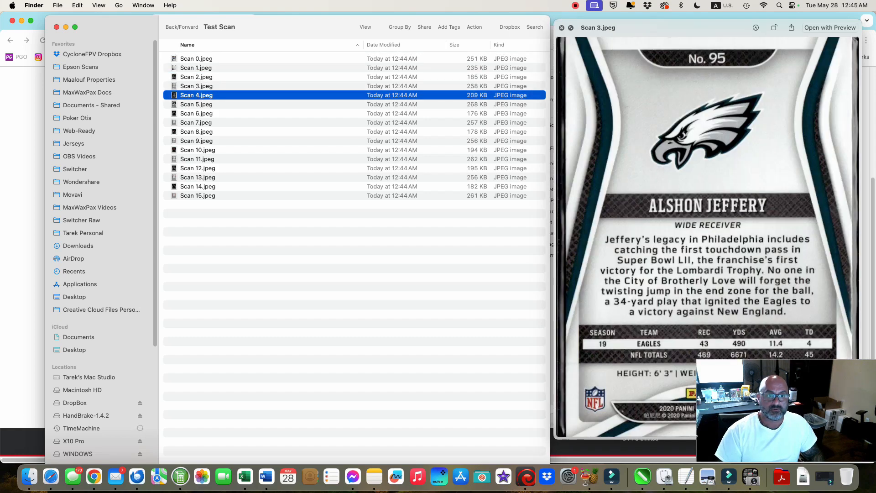
{"action": "left_click", "coordinate": [196, 122]}
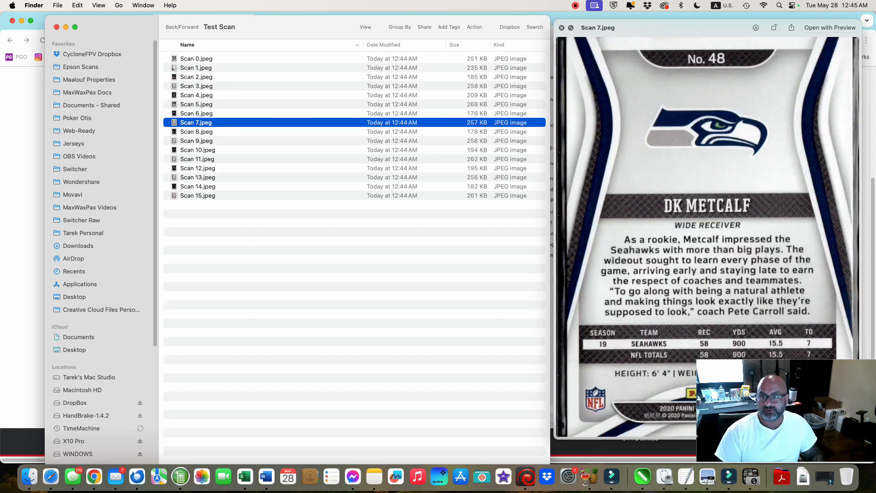
{"action": "left_click", "coordinate": [197, 177]}
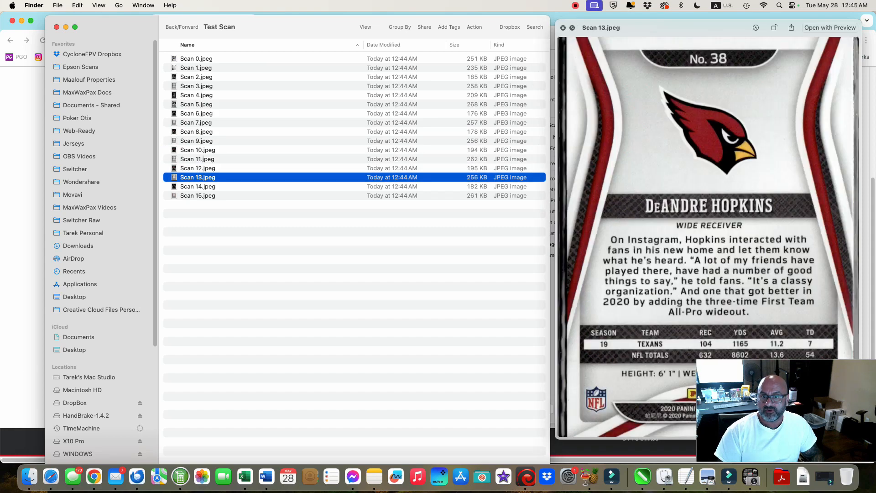
{"action": "left_click", "coordinate": [197, 195]}
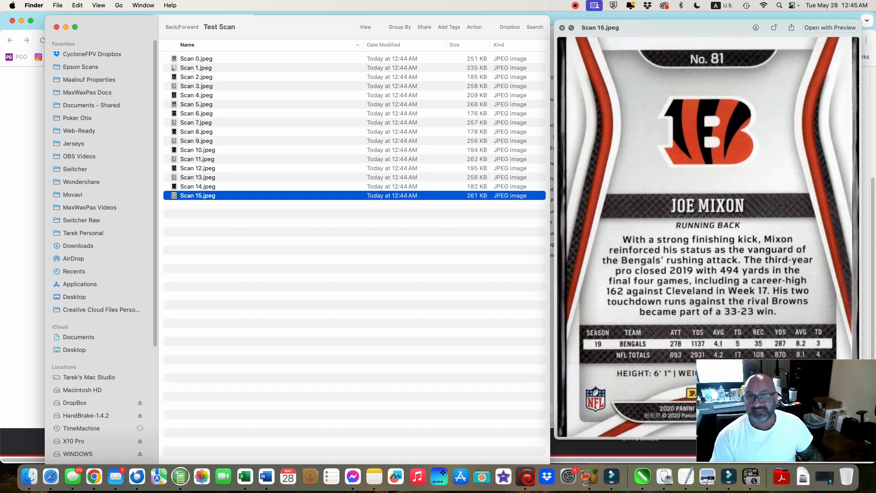